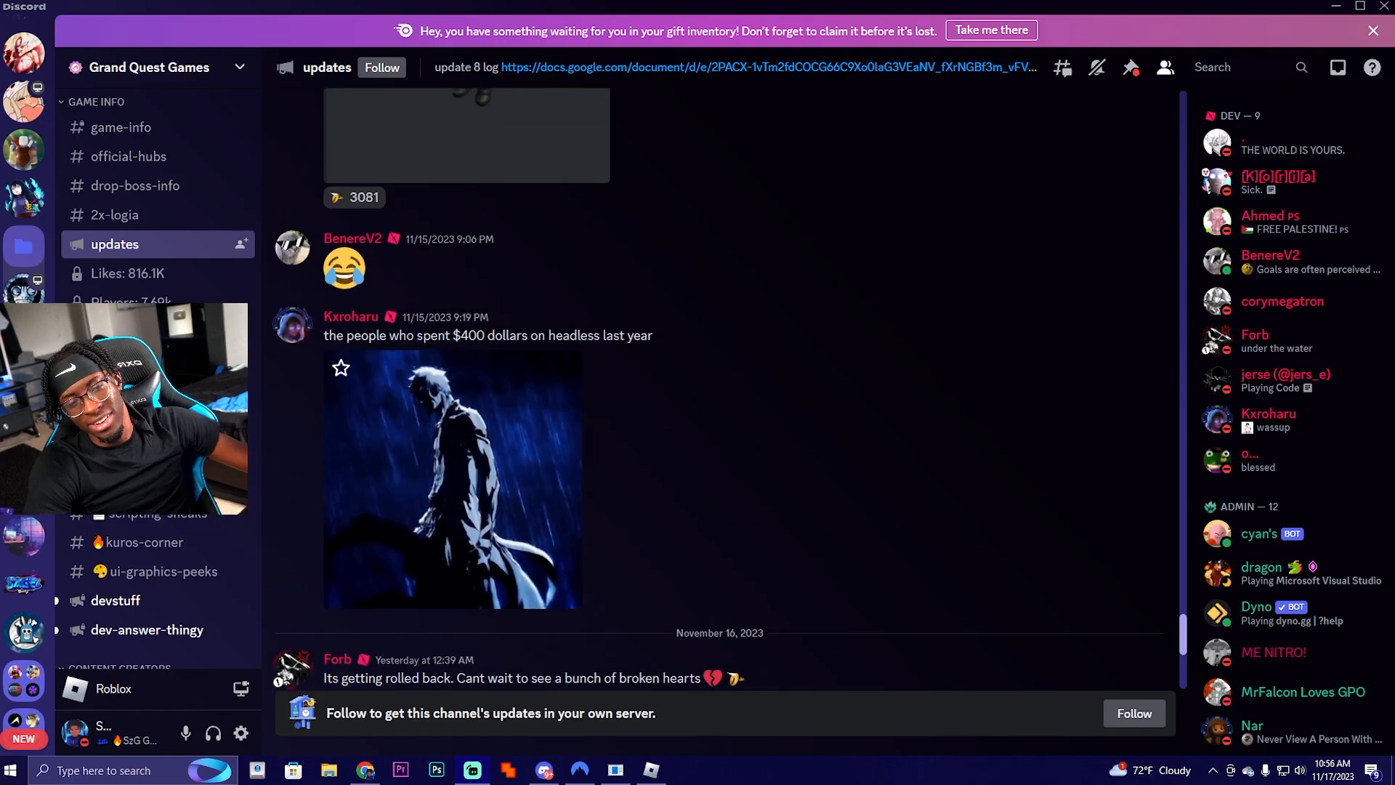
Scroll back in #updates to the November 14 post on the upcoming balance and QoL update
scroll(up, 3)
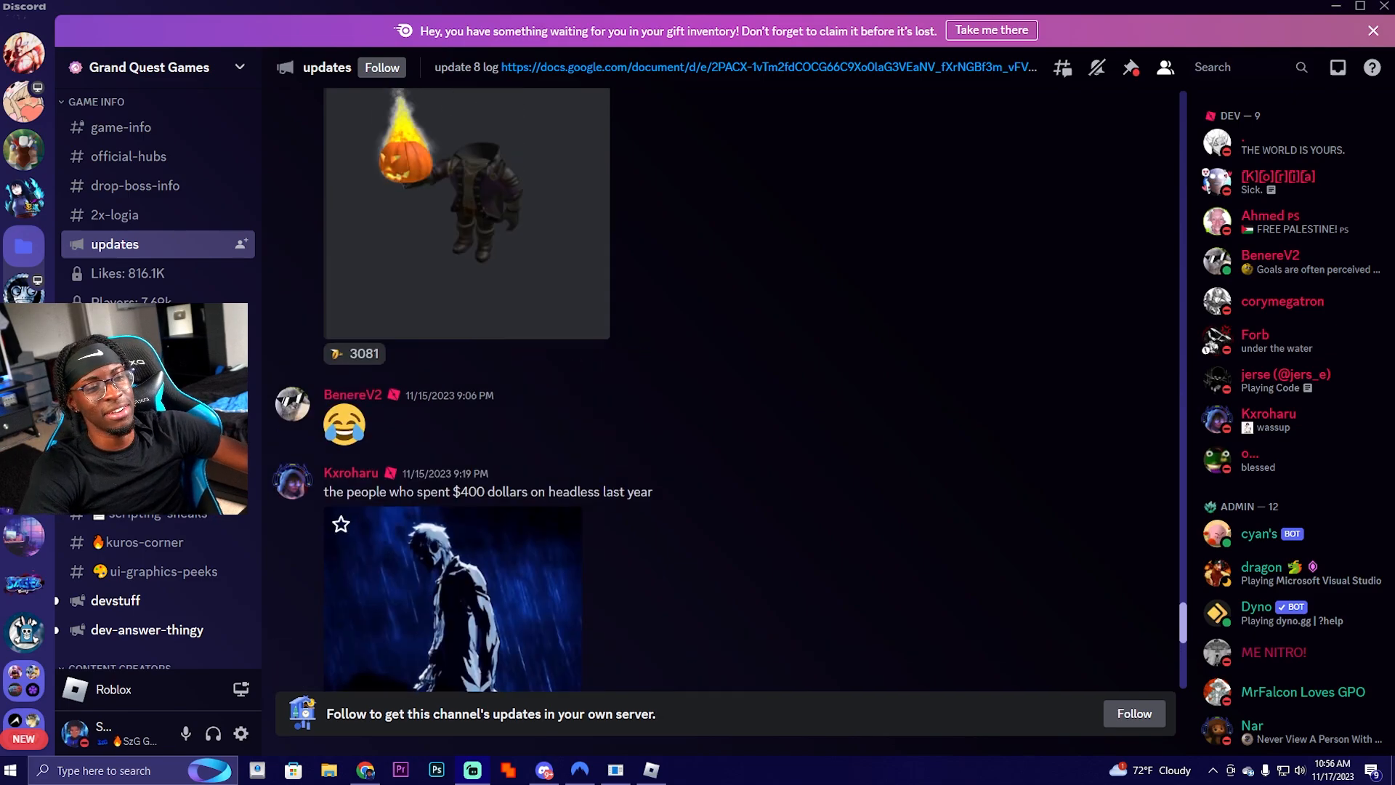
scroll(up, 3)
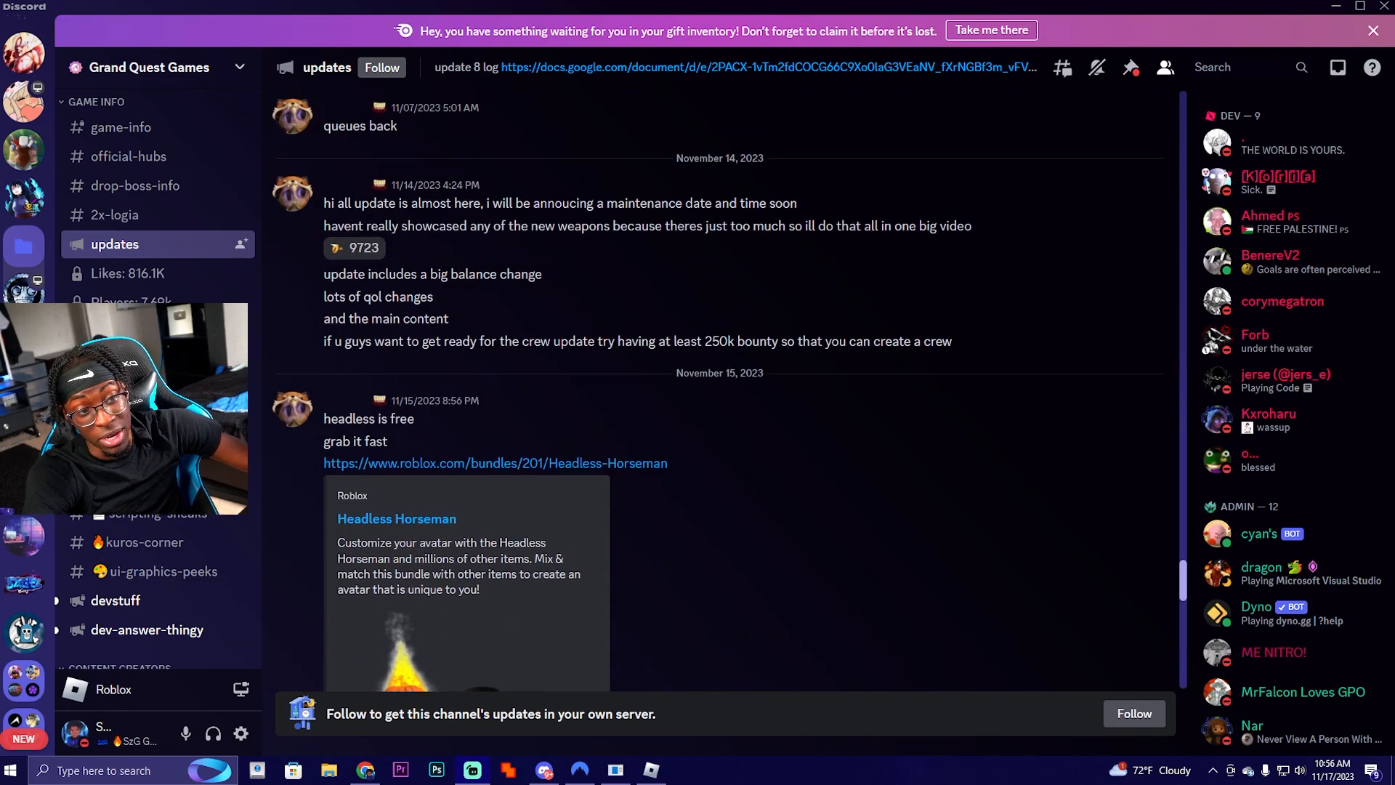
scroll(up, 3)
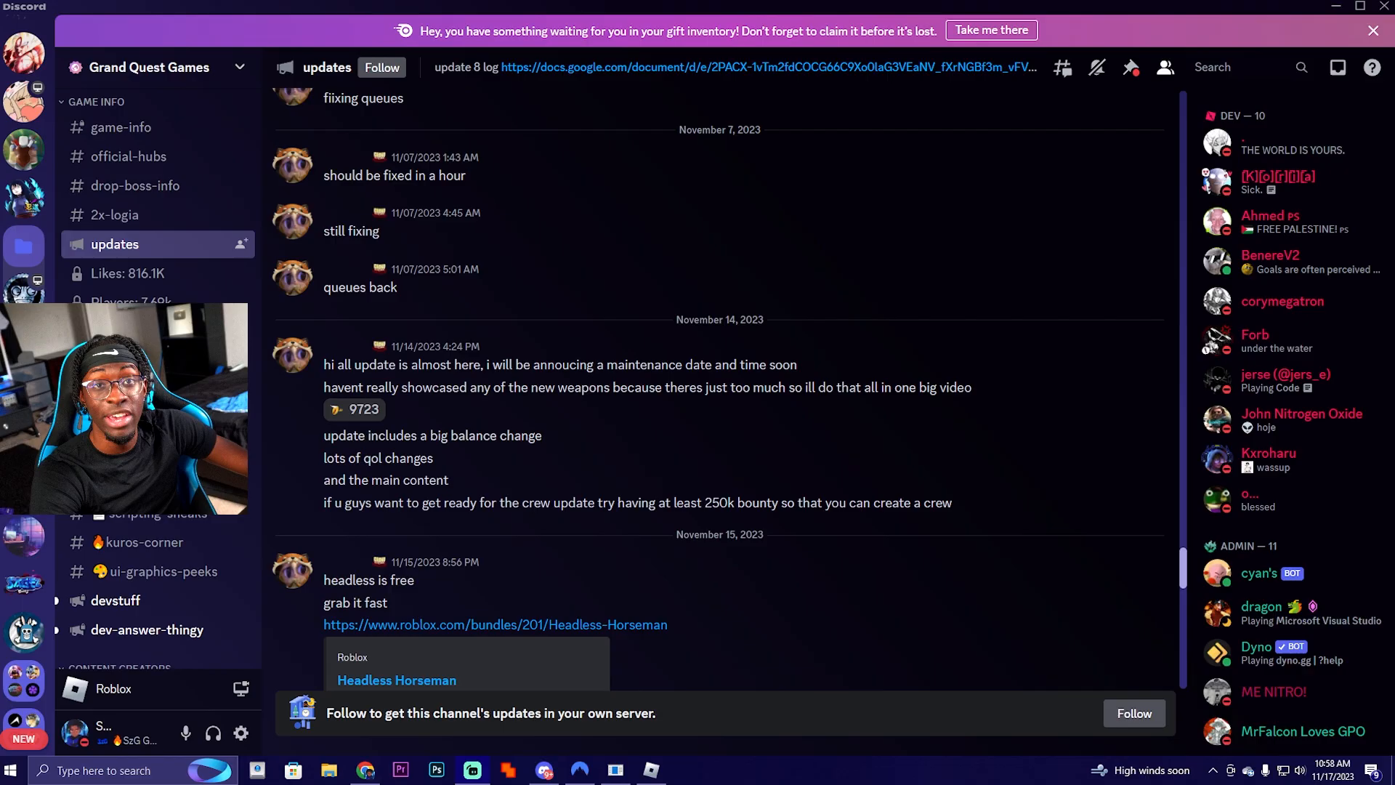
Move from the latest #updates posts into the phoeyu-sneakpeeks channel's white-coat character previews
scroll(down, 3)
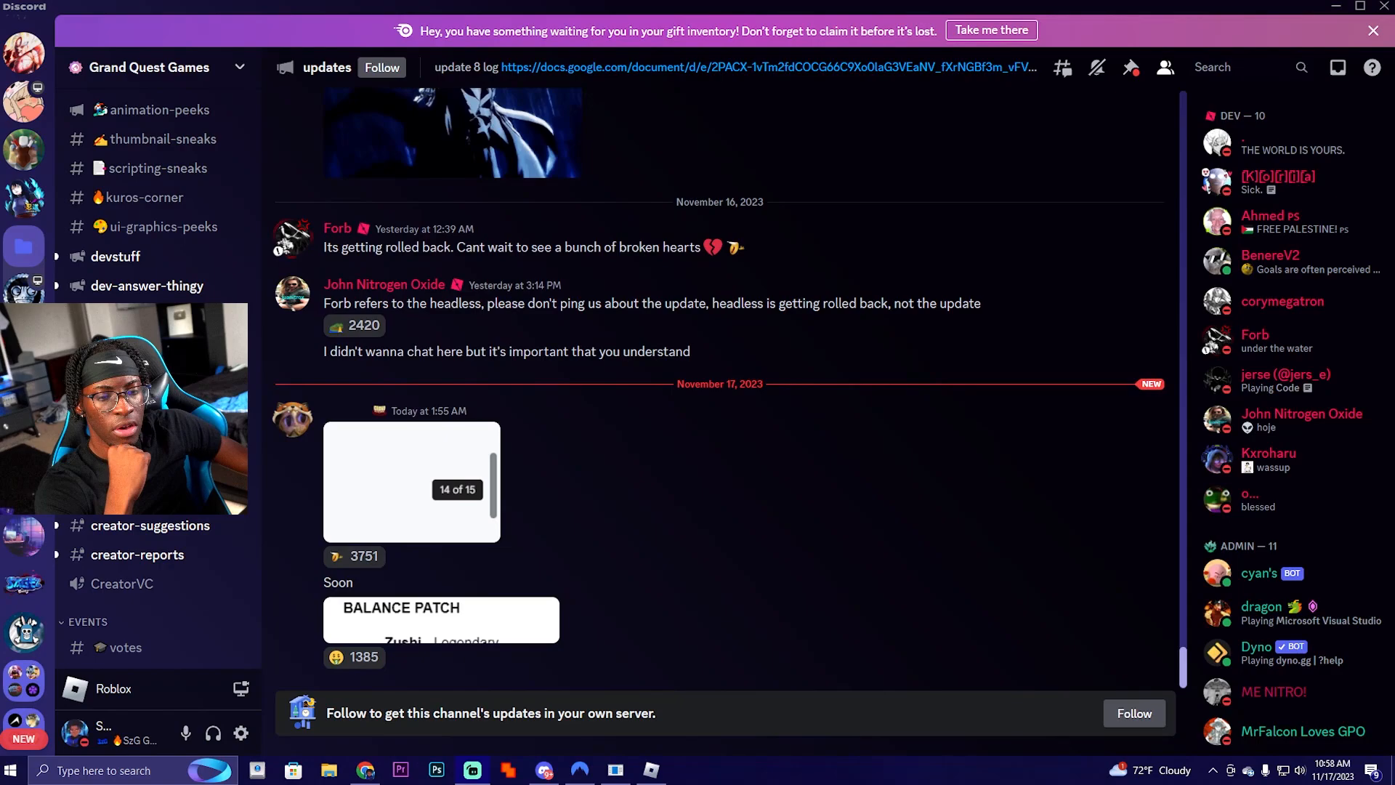
scroll(up, 3)
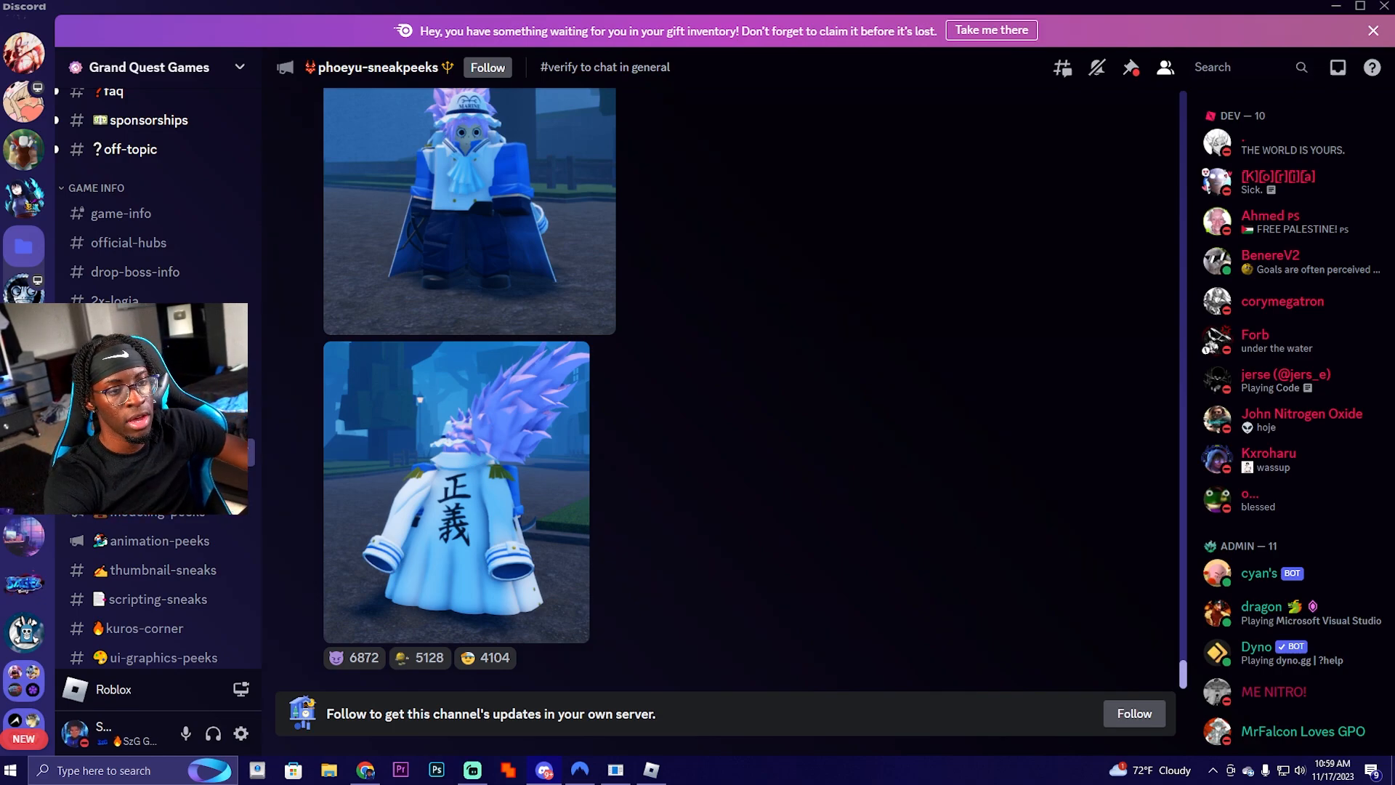
Scroll back in #phoeyu-sneakpeeks to the evasive clip and red lightning effect previews
scroll(up, 3)
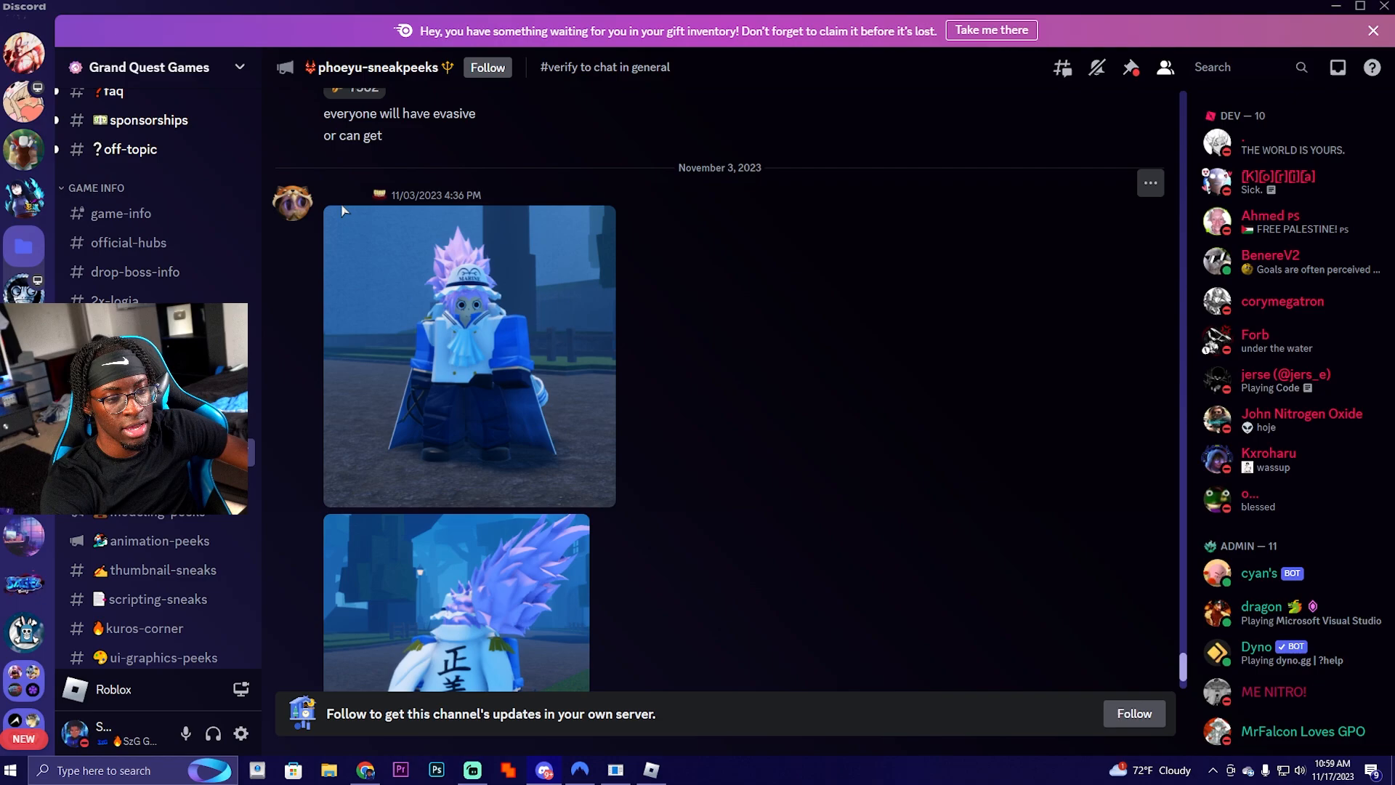
scroll(down, 3)
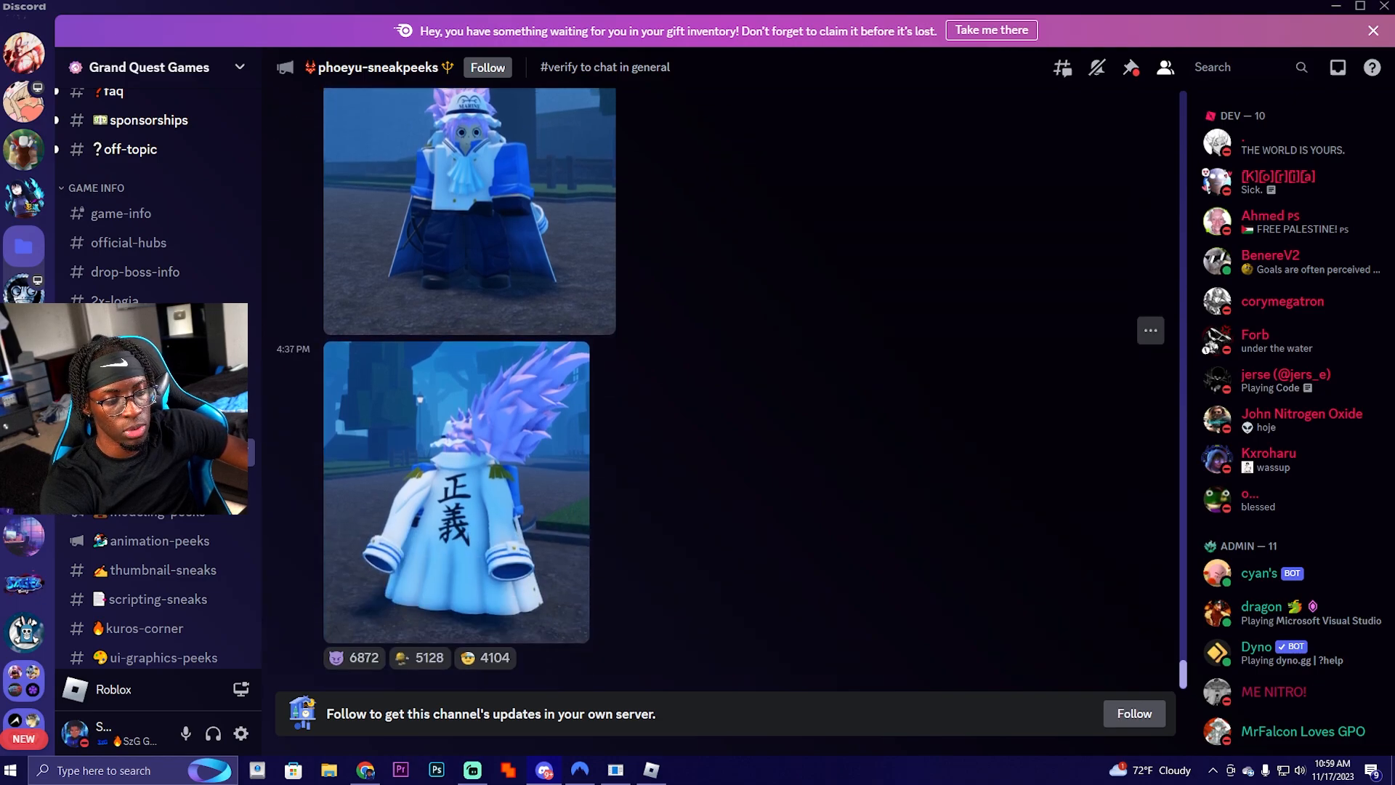
scroll(up, 3)
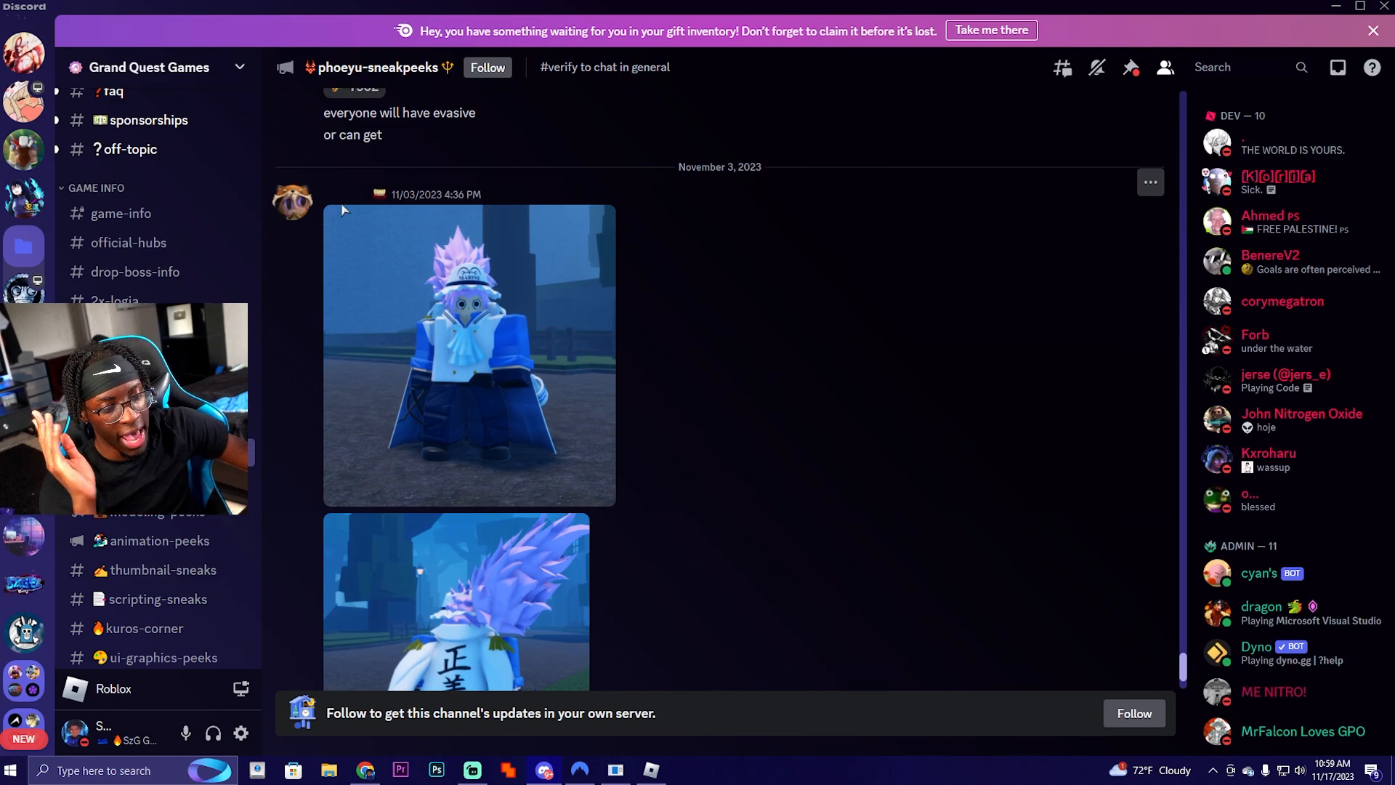
scroll(up, 3)
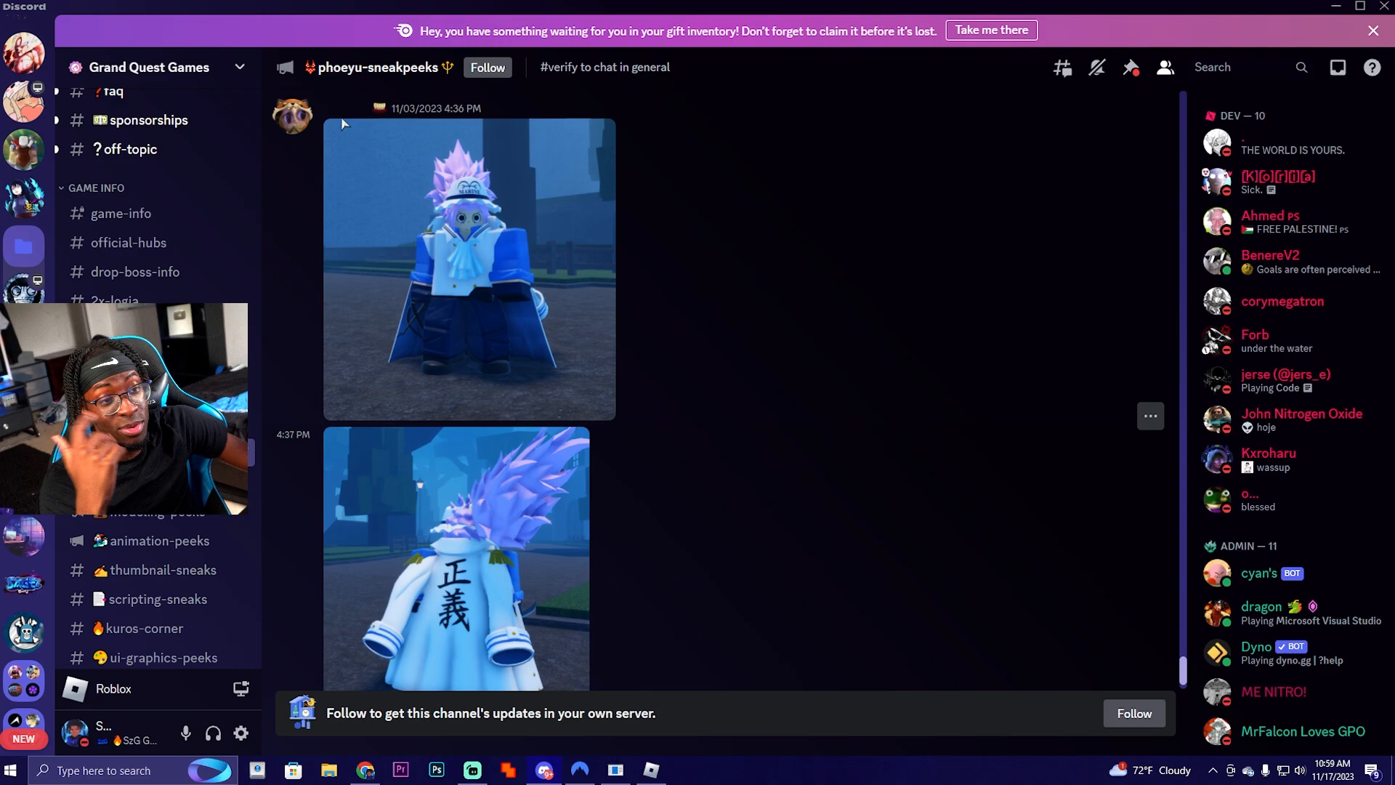
scroll(up, 3)
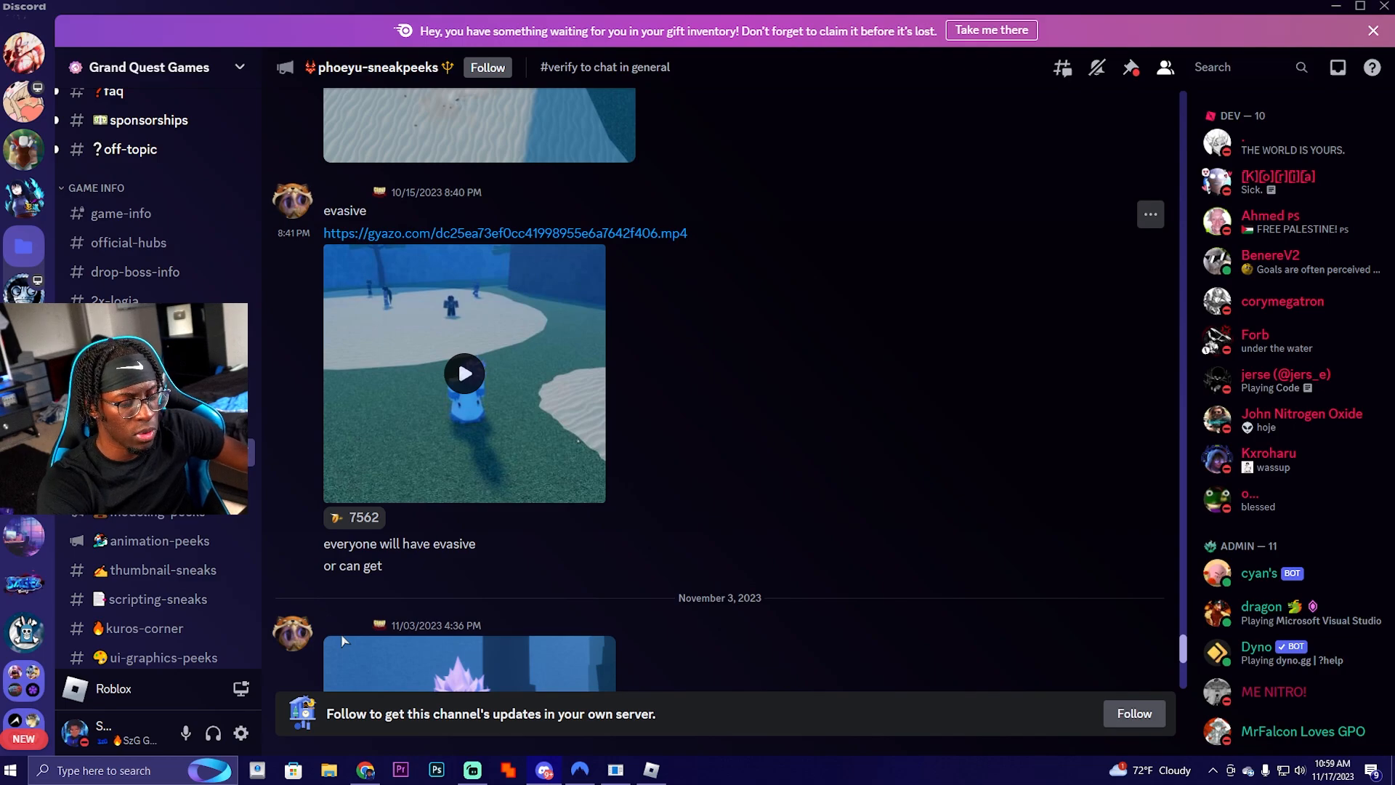
click(462, 373)
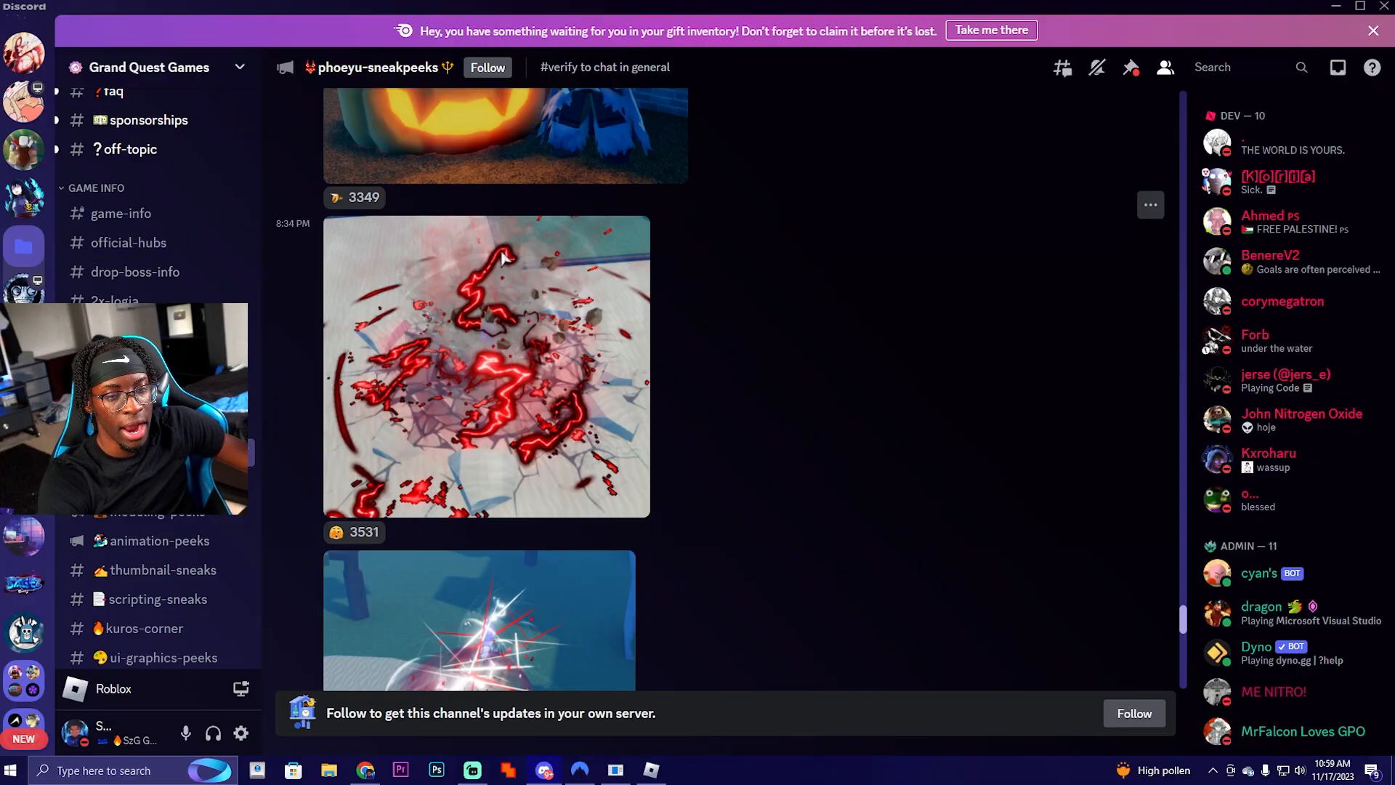
Scroll back to the mid-October Buddha-Buddha announcement and green glowing effect preview
scroll(up, 3)
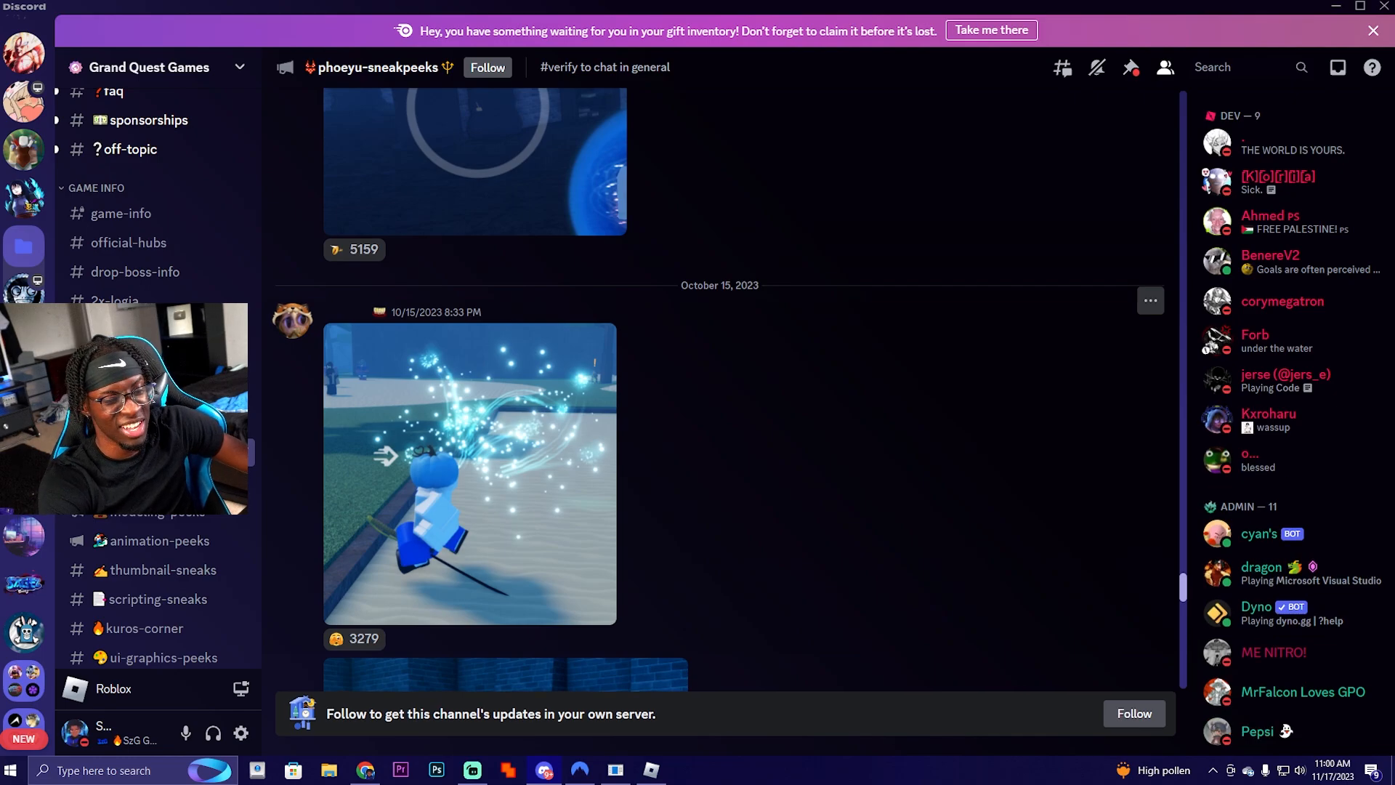
scroll(up, 3)
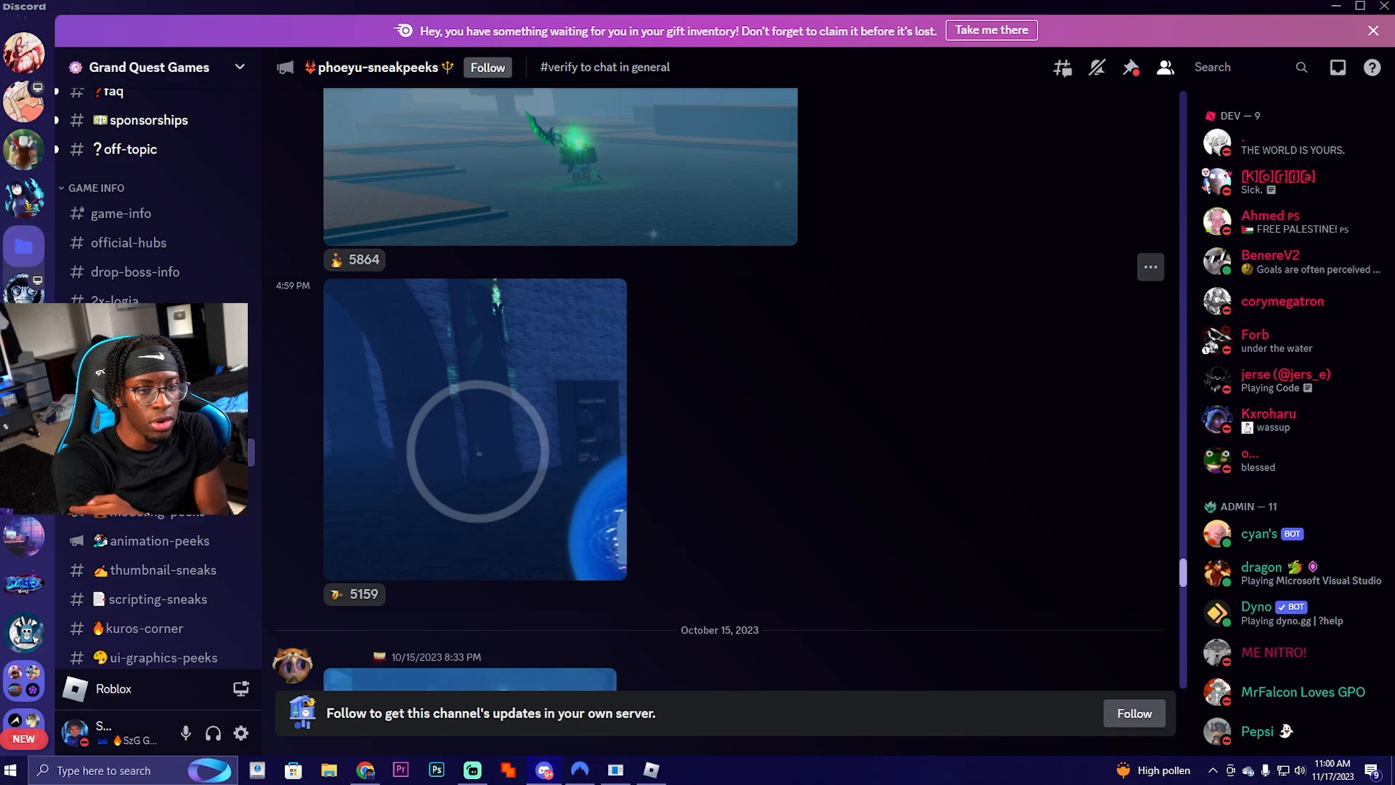
scroll(up, 3)
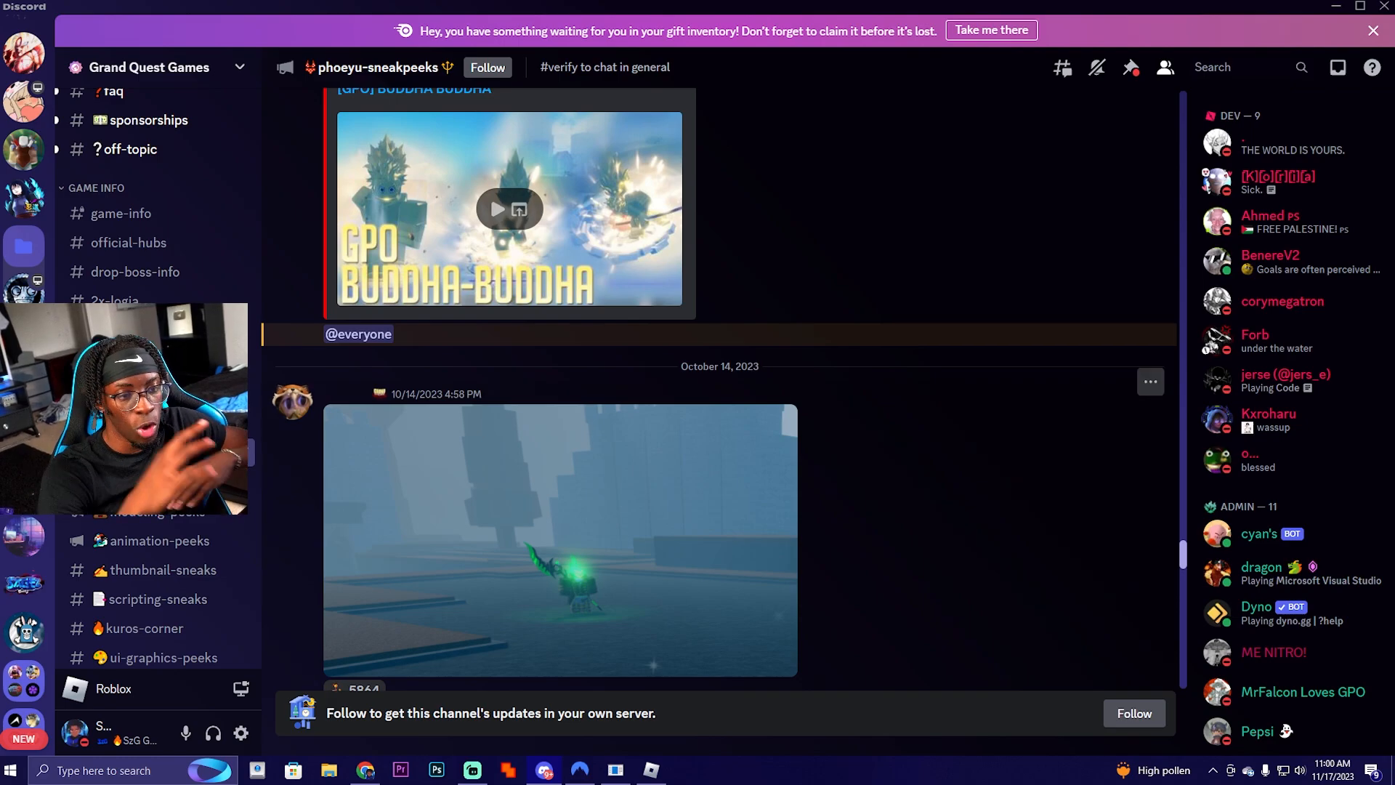
Reach the late-August crew-reward posts, then return to the November 3 white-coat previews
scroll(up, 3)
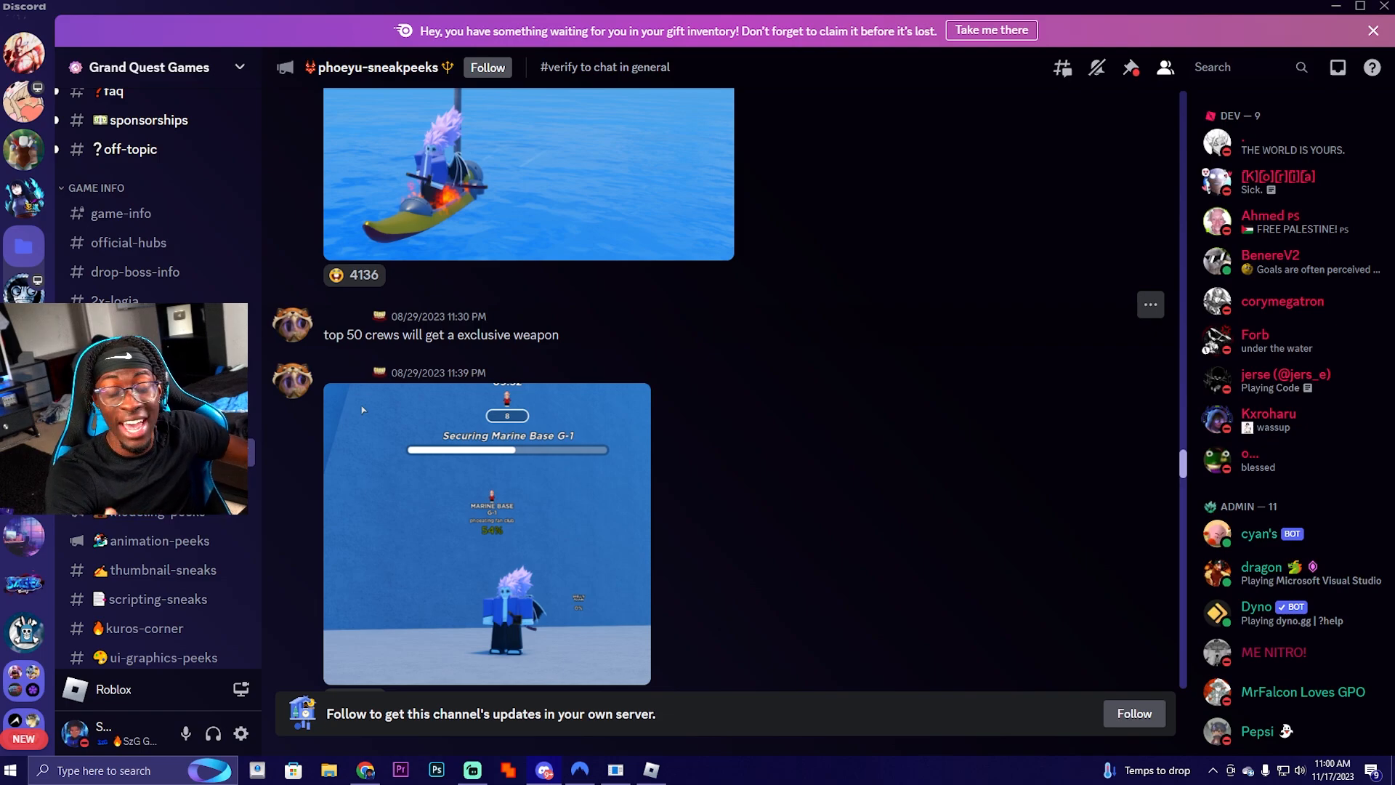
scroll(down, 3)
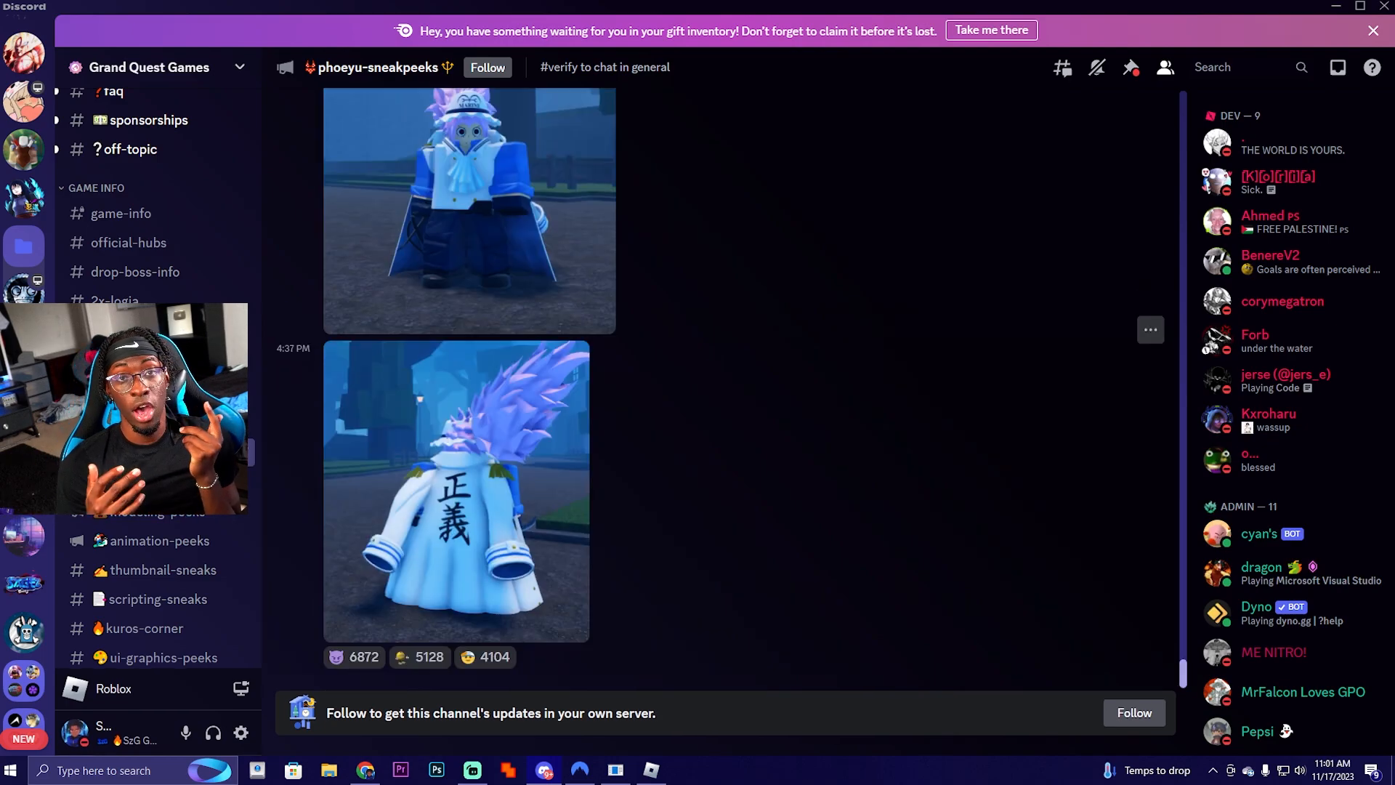